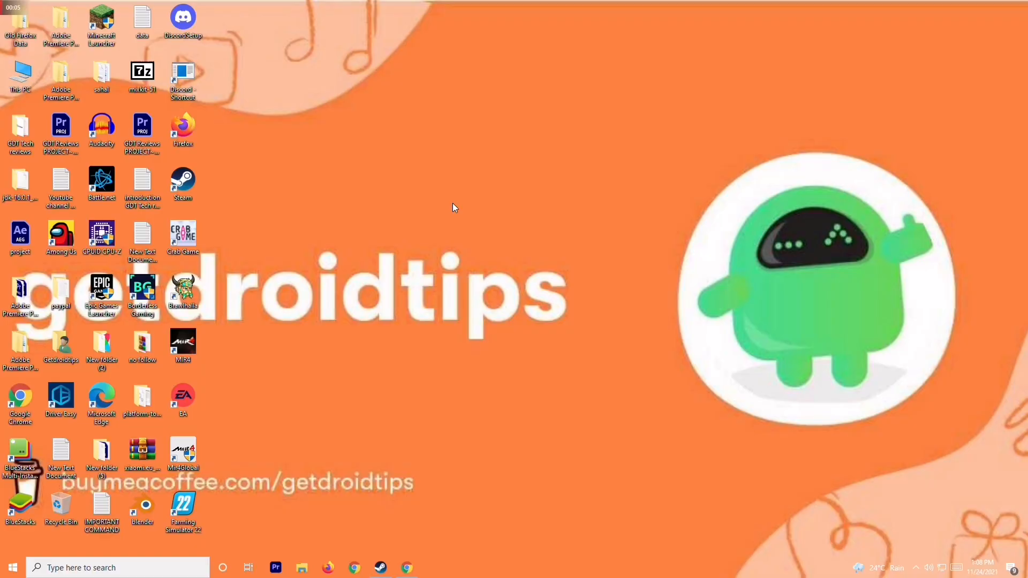
pyautogui.moveTo(461, 561)
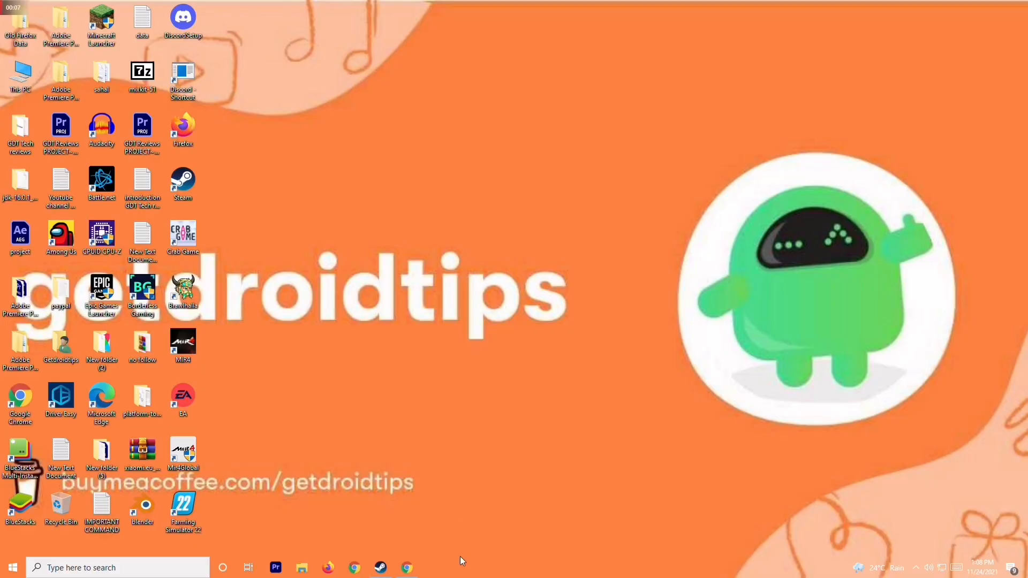
# - Bring up Steam showing the Farming Simulator 22 library page
pyautogui.click(380, 567)
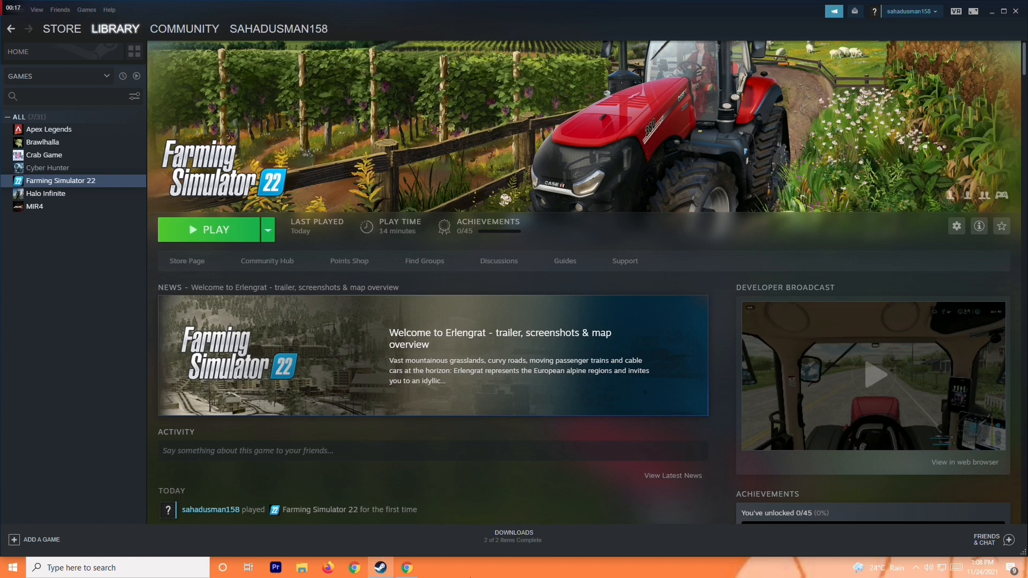
pyautogui.moveTo(357, 519)
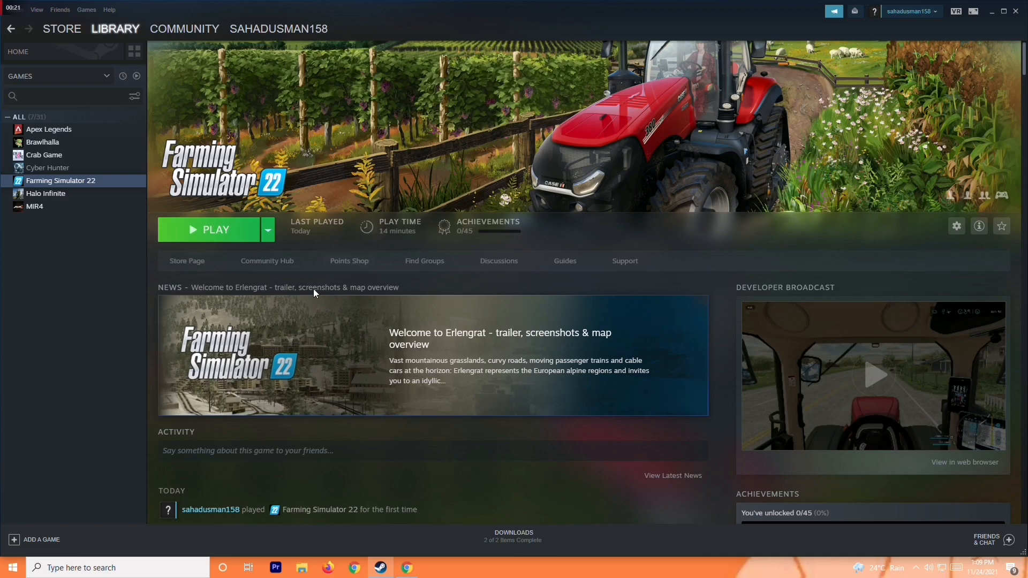
# - Minimise Steam and browse This PC into Program Files on New Volume (D:)
pyautogui.click(991, 12)
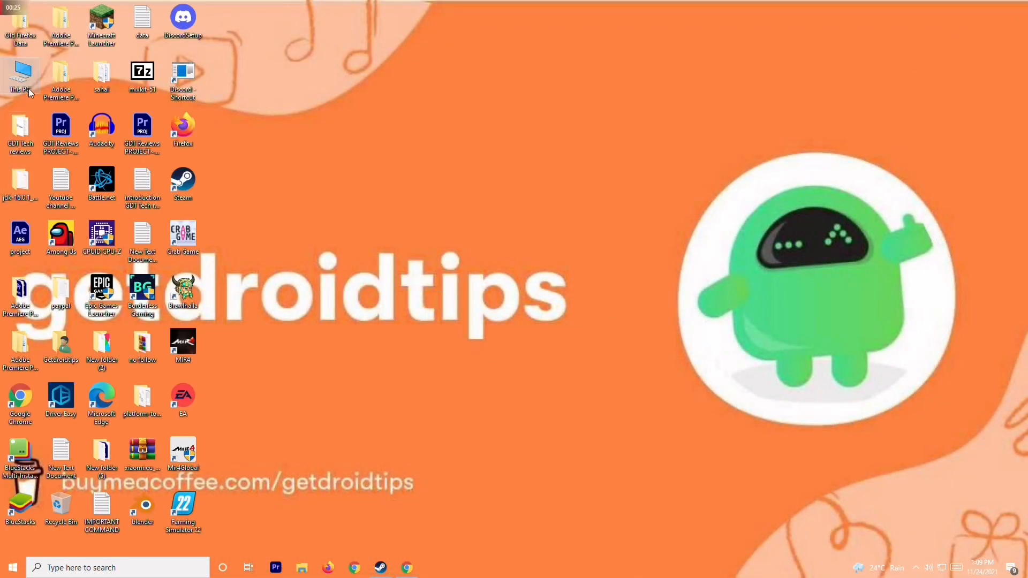
pyautogui.doubleClick(20, 76)
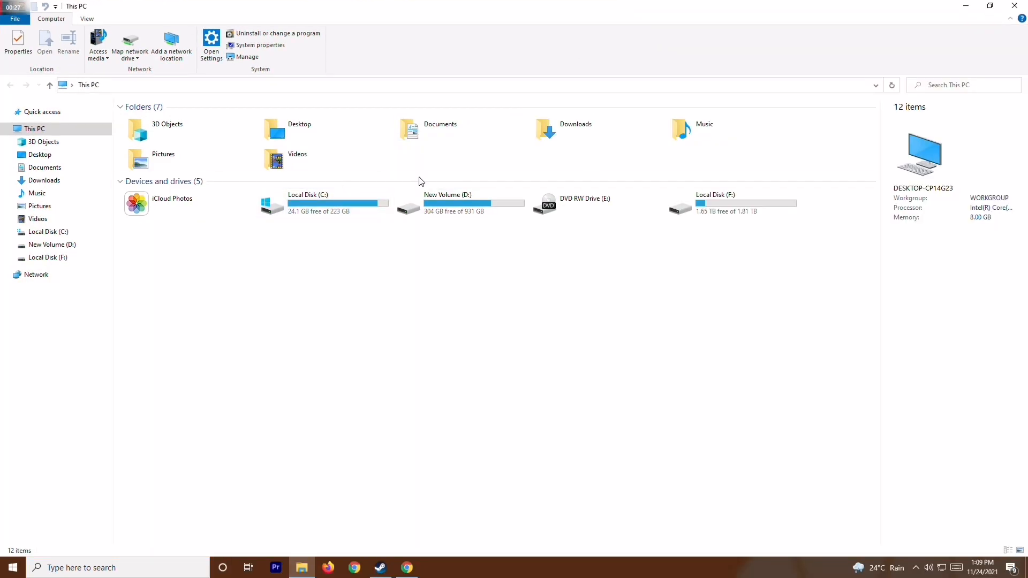
pyautogui.moveTo(455, 207)
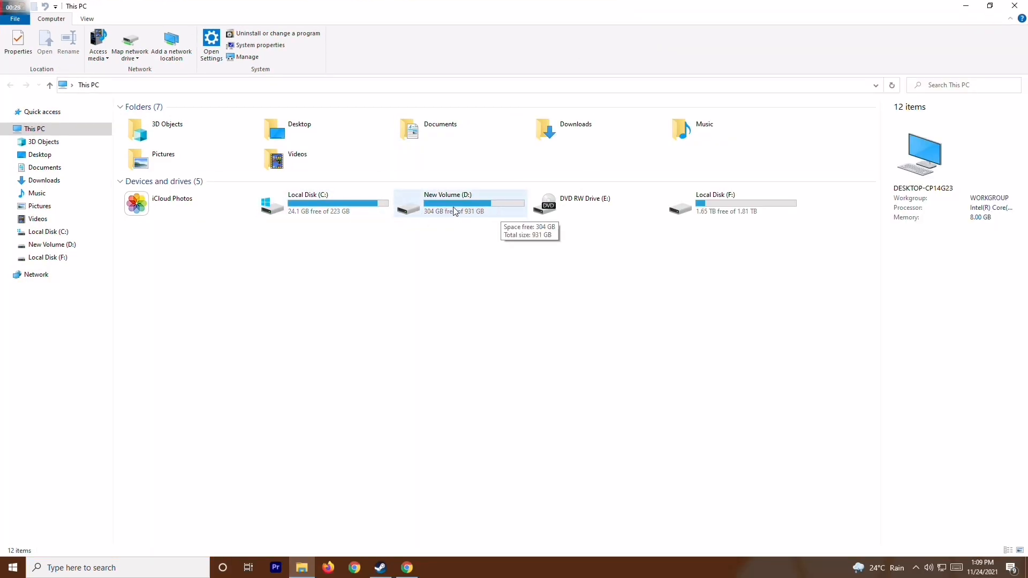
pyautogui.moveTo(449, 208)
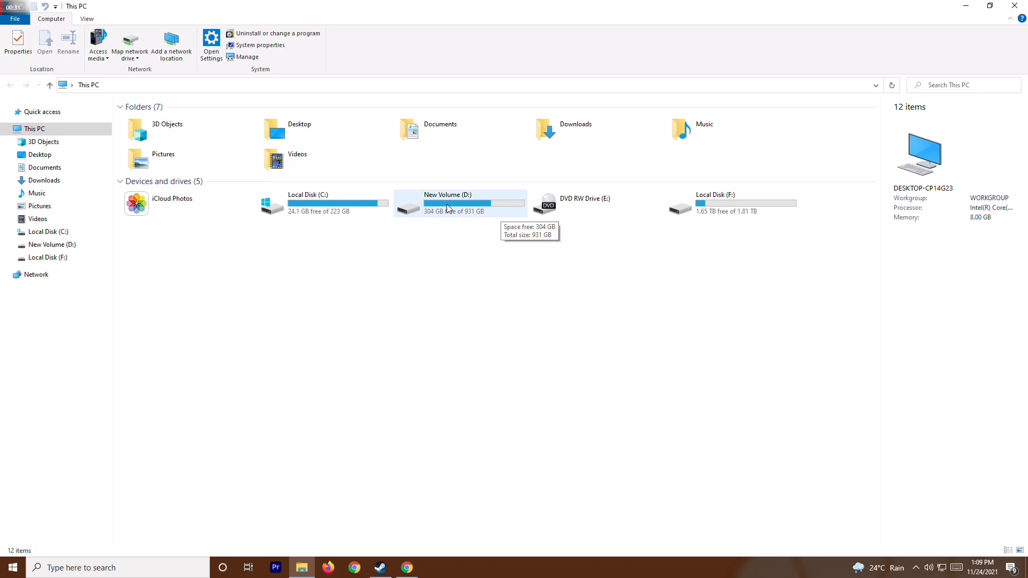
pyautogui.doubleClick(449, 204)
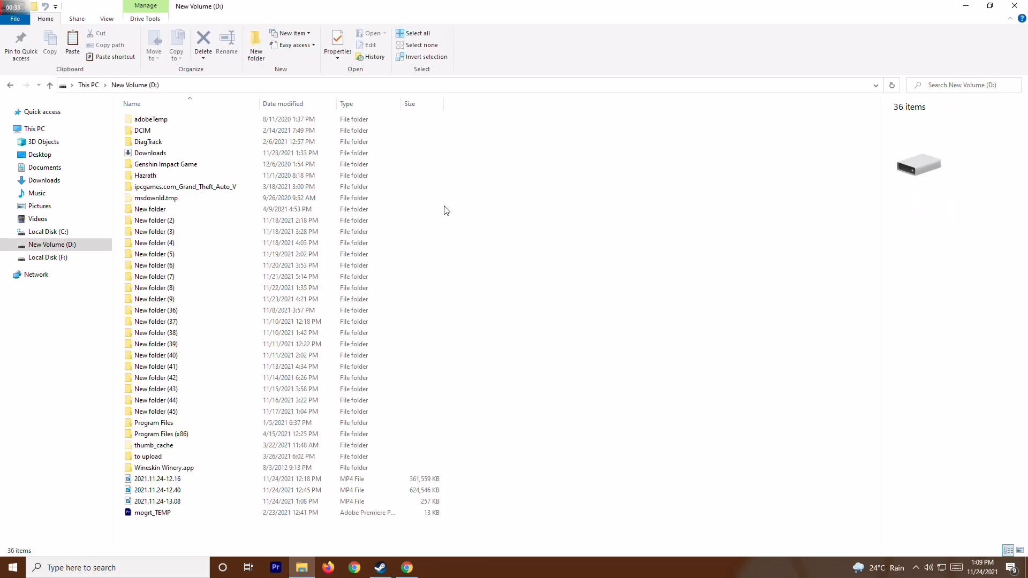
pyautogui.doubleClick(154, 422)
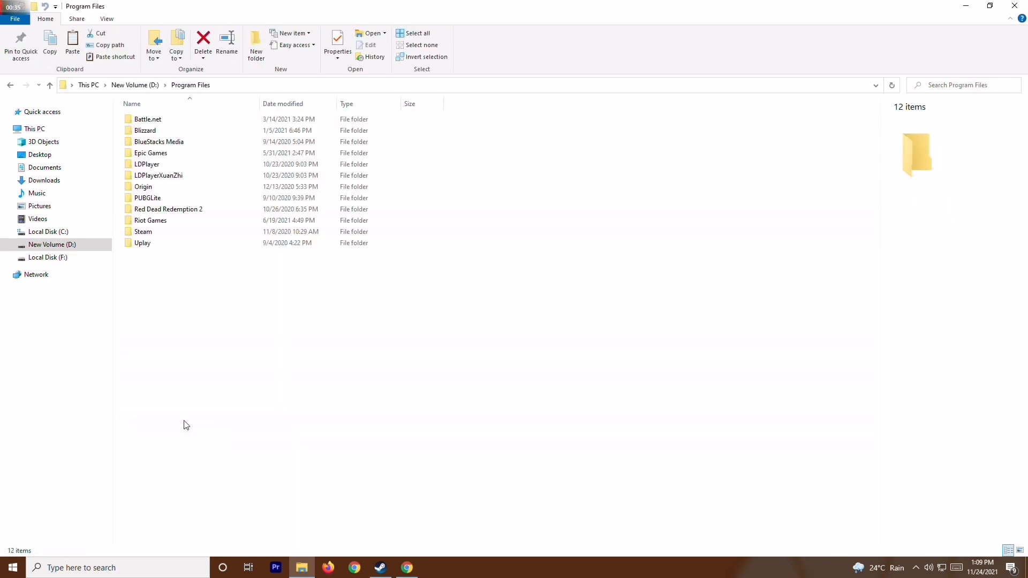
# - Open Steam > Steam Client > steamapps > common
pyautogui.doubleClick(143, 231)
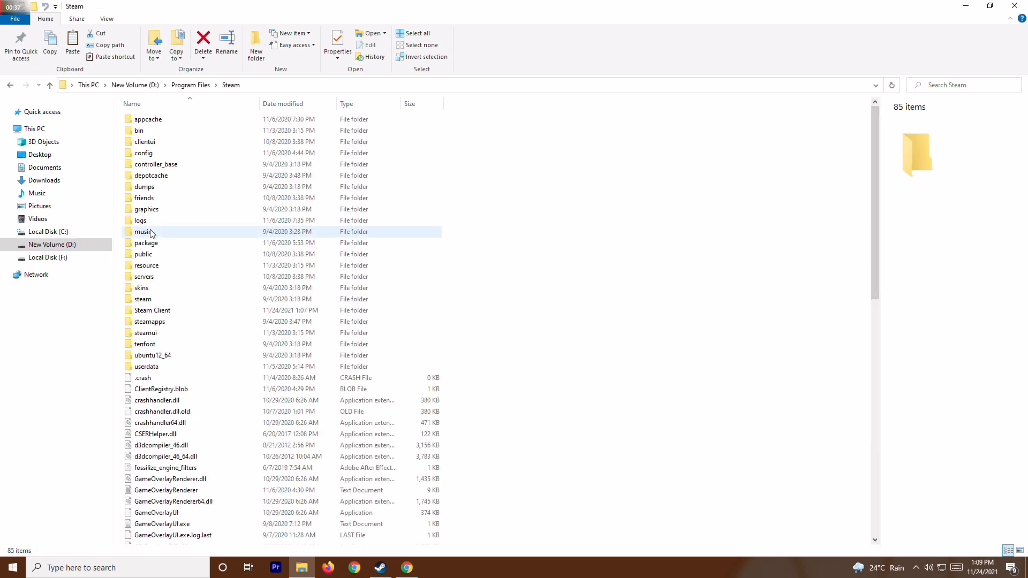
pyautogui.moveTo(202, 306)
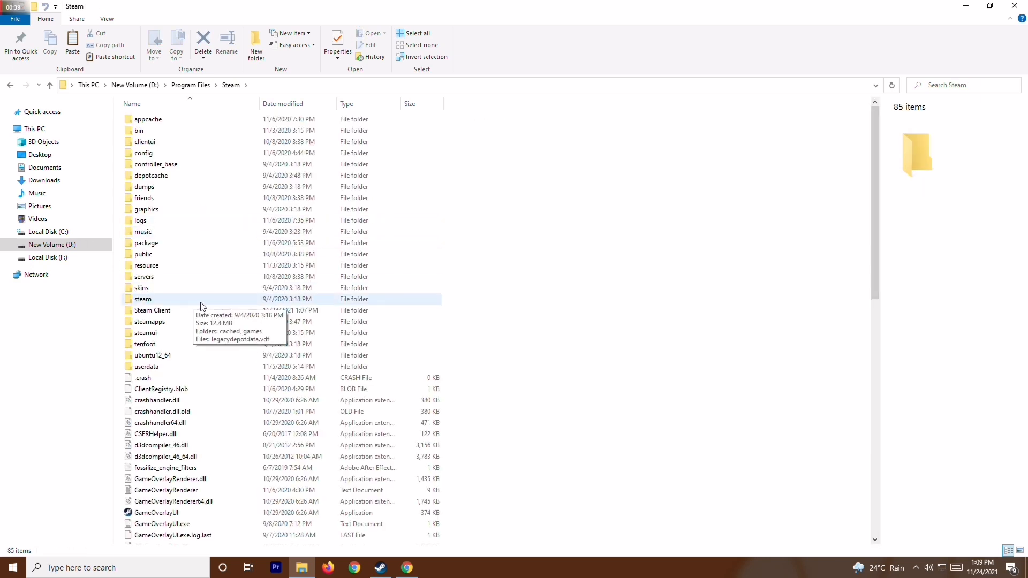
pyautogui.doubleClick(152, 309)
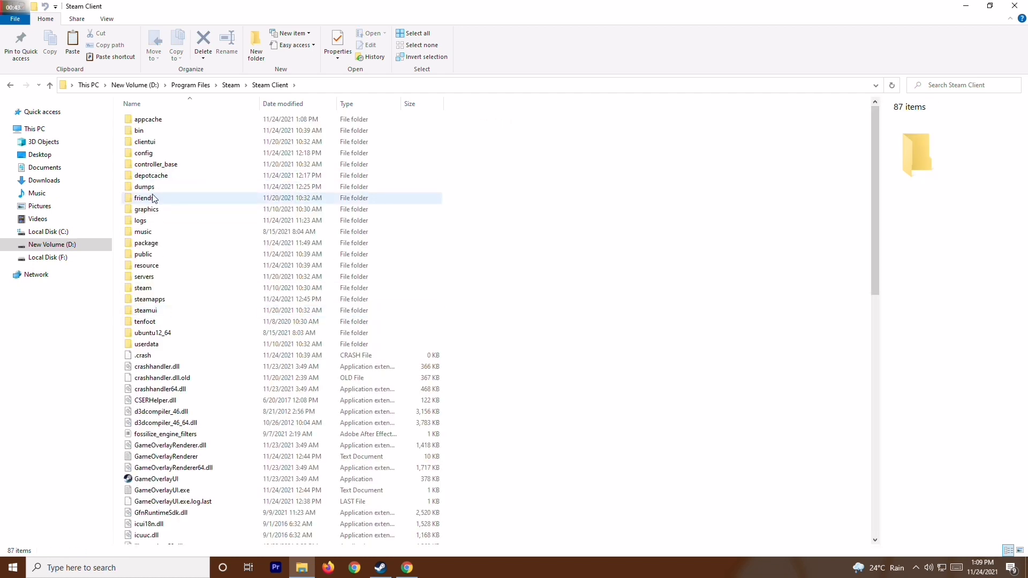
pyautogui.doubleClick(149, 299)
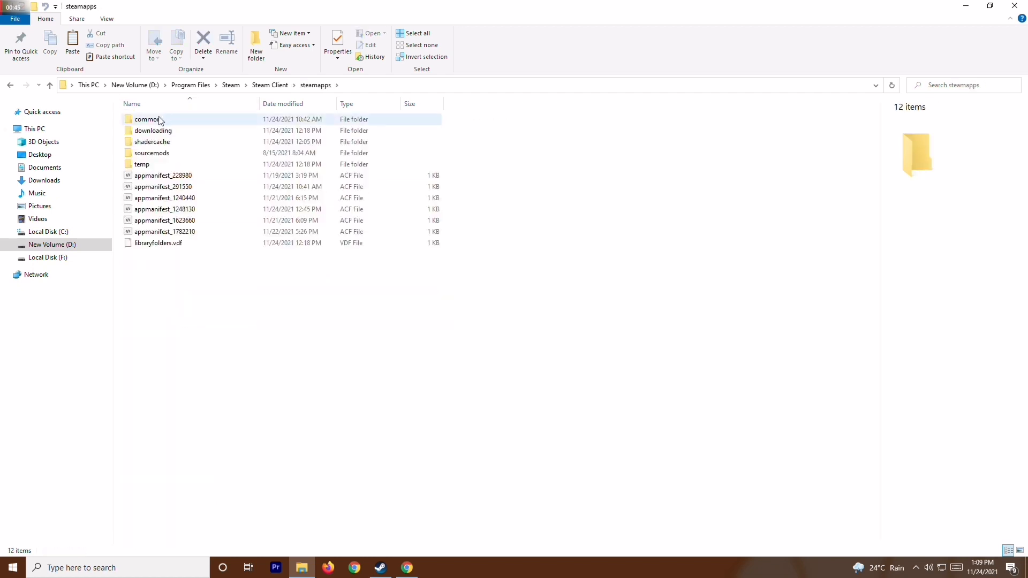
pyautogui.doubleClick(148, 119)
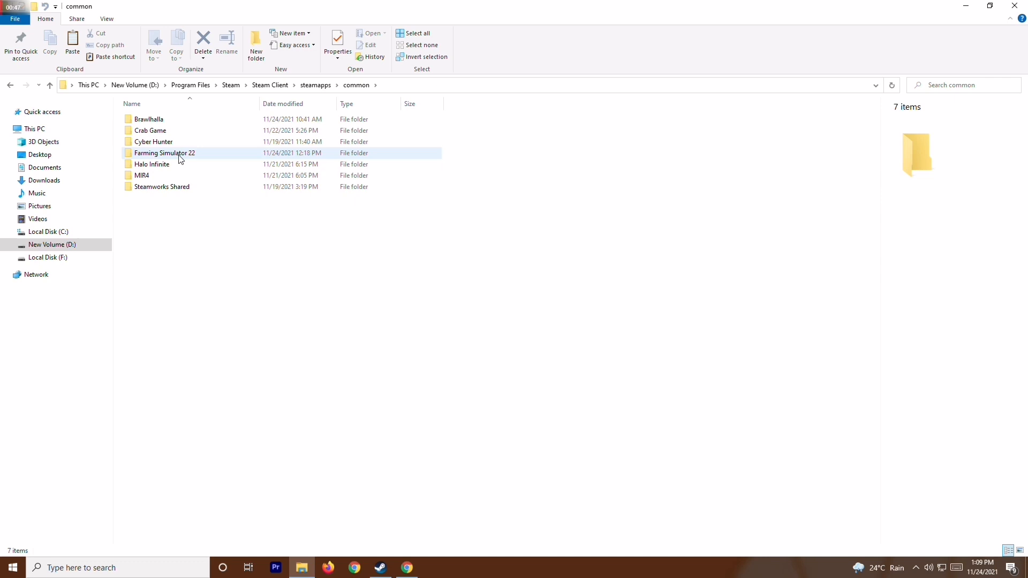
# - Open the Farming Simulator 22 folder and edit game.xml in Notepad
pyautogui.doubleClick(164, 153)
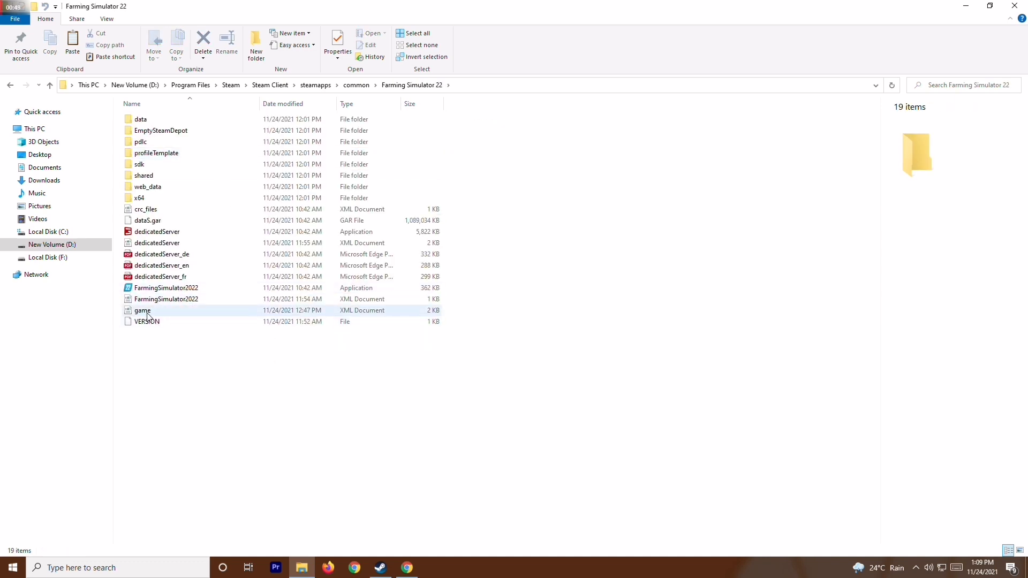
pyautogui.moveTo(145, 319)
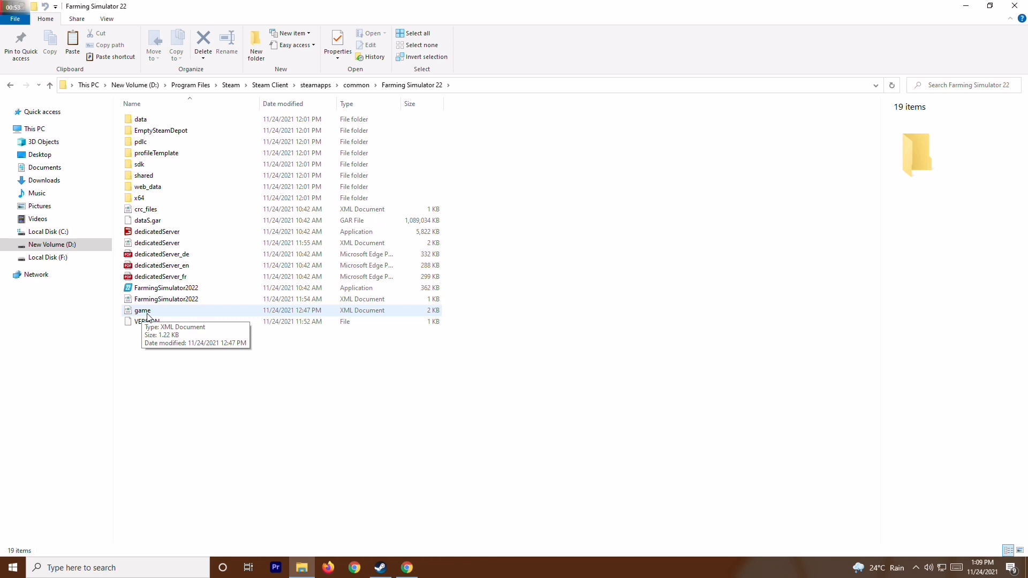
pyautogui.moveTo(155, 316)
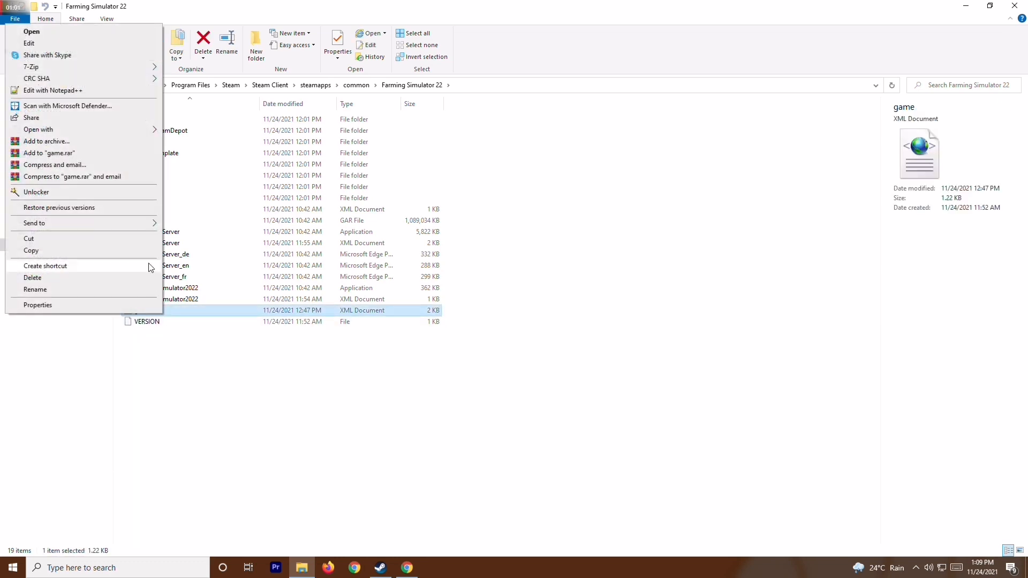
pyautogui.click(29, 43)
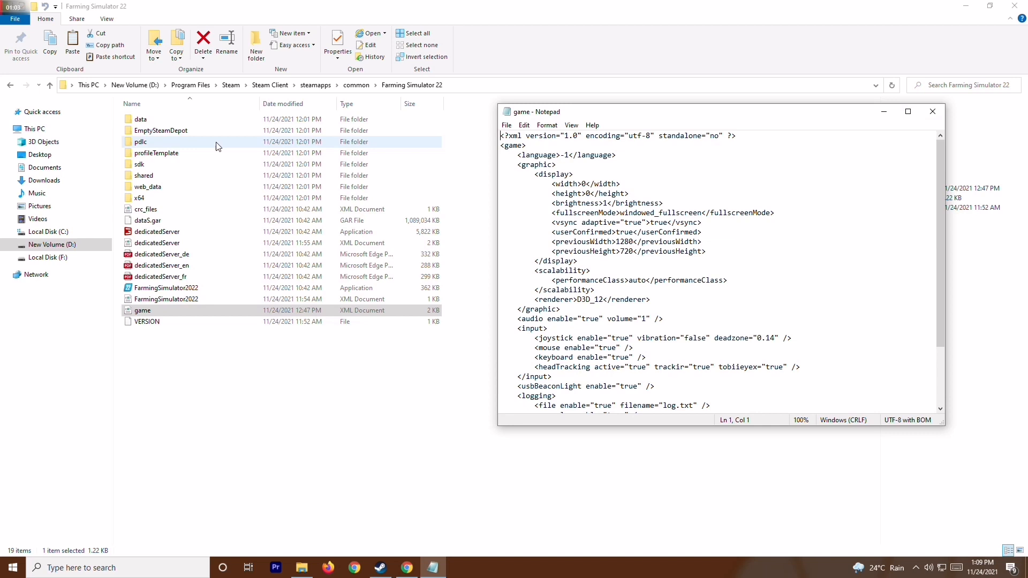
# - Maximise Notepad and delete the 2 from the D3D_12 renderer value
pyautogui.click(907, 111)
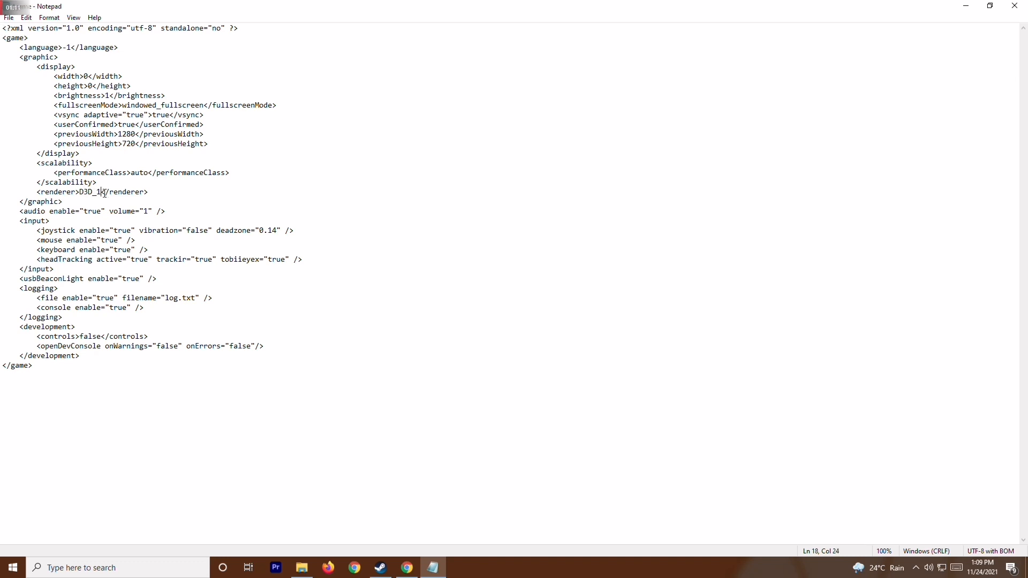
pyautogui.write('1')
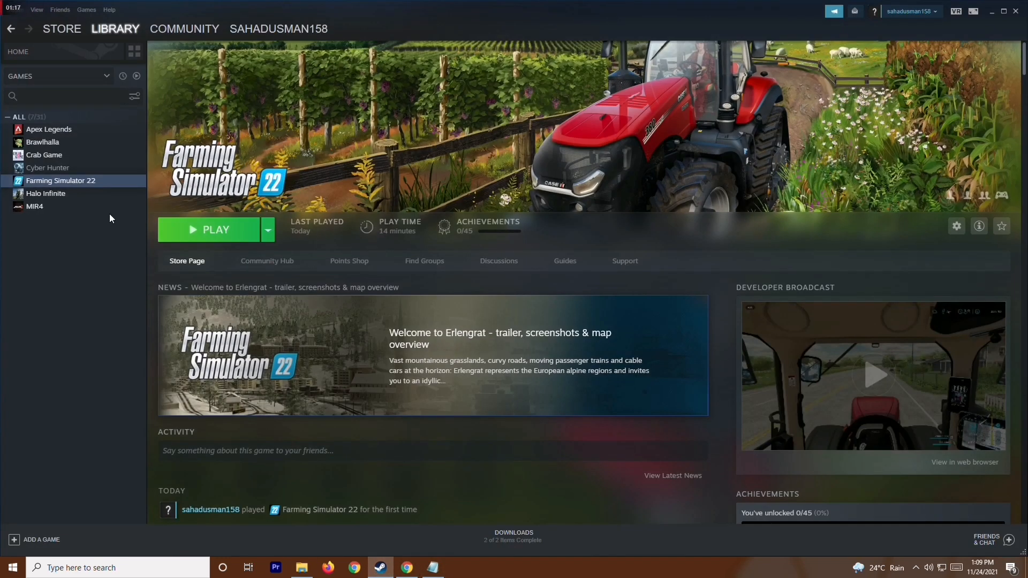
pyautogui.moveTo(232, 236)
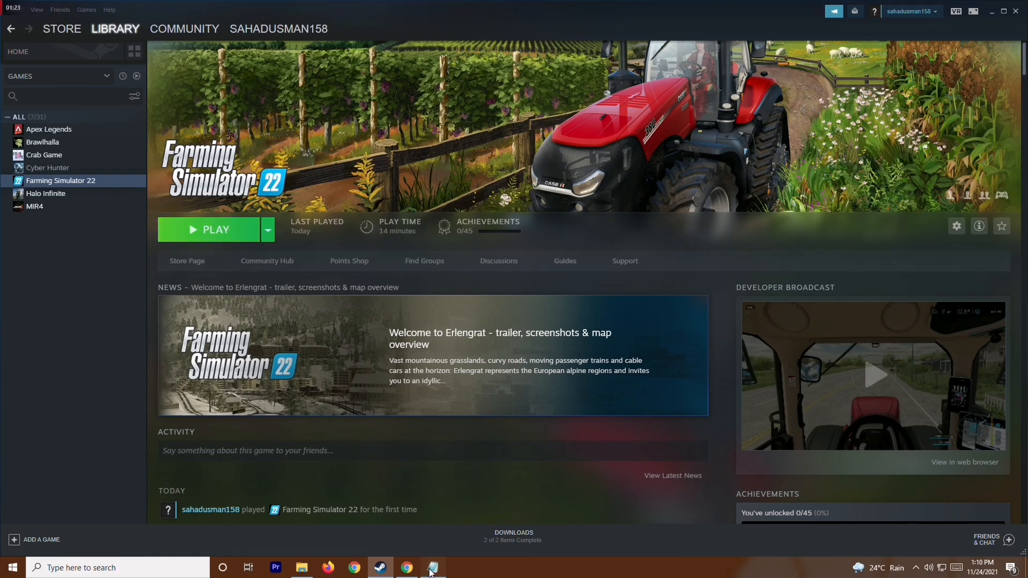
# - Change the renderer value to D3D_10 in Notepad, then switch back to Steam
pyautogui.click(432, 567)
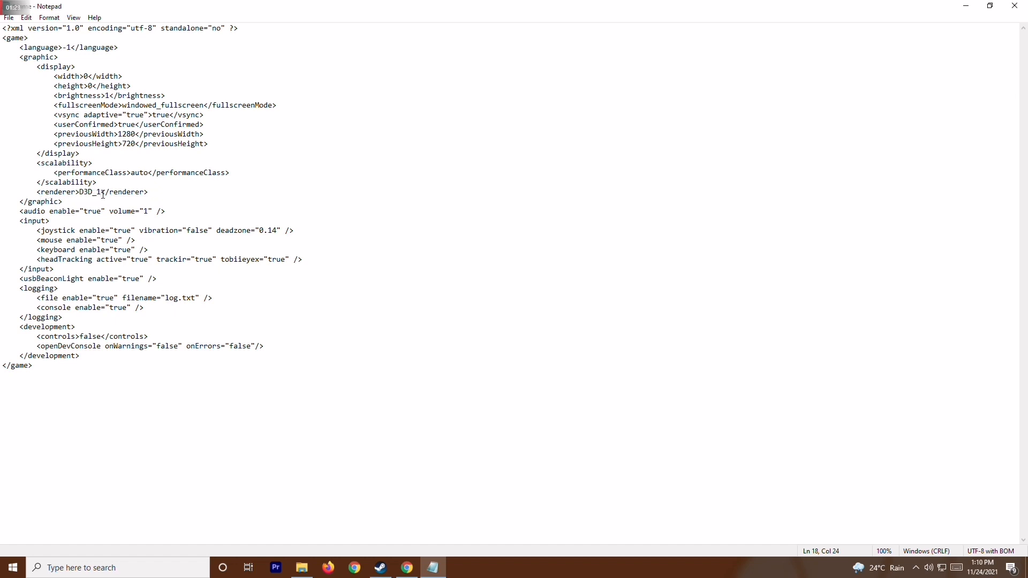
pyautogui.click(8, 17)
pyautogui.write('0')
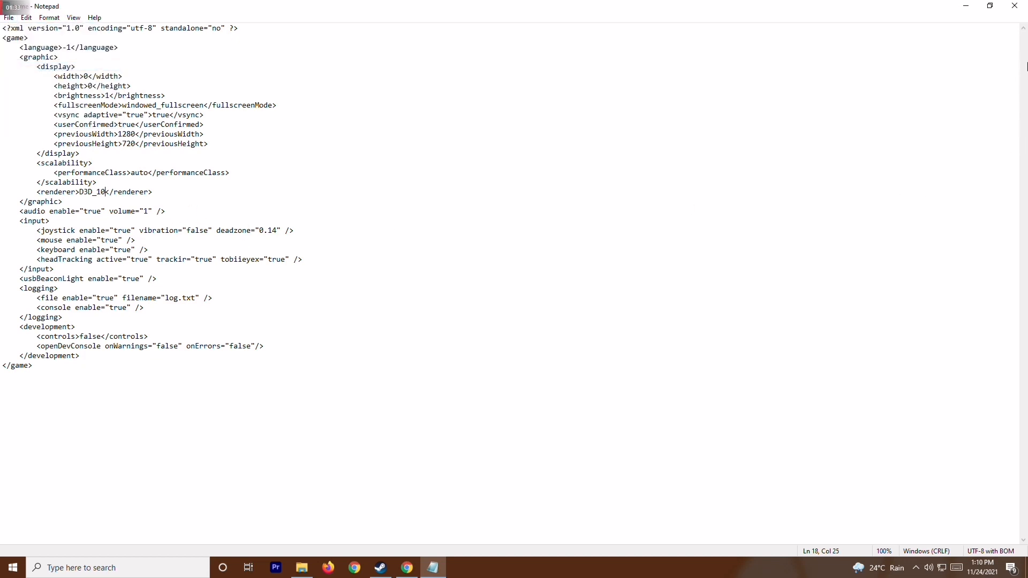
pyautogui.click(379, 567)
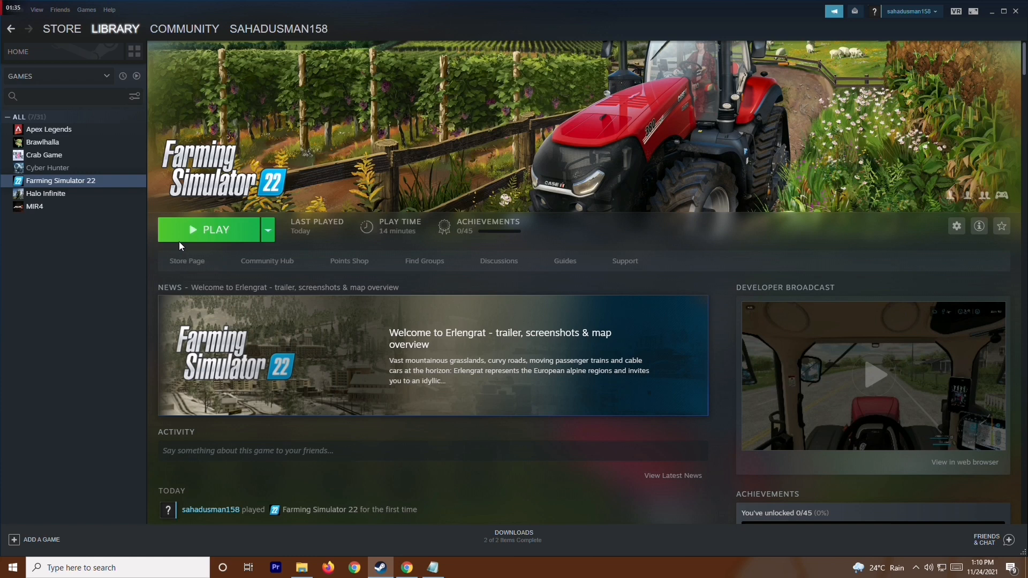
pyautogui.moveTo(202, 236)
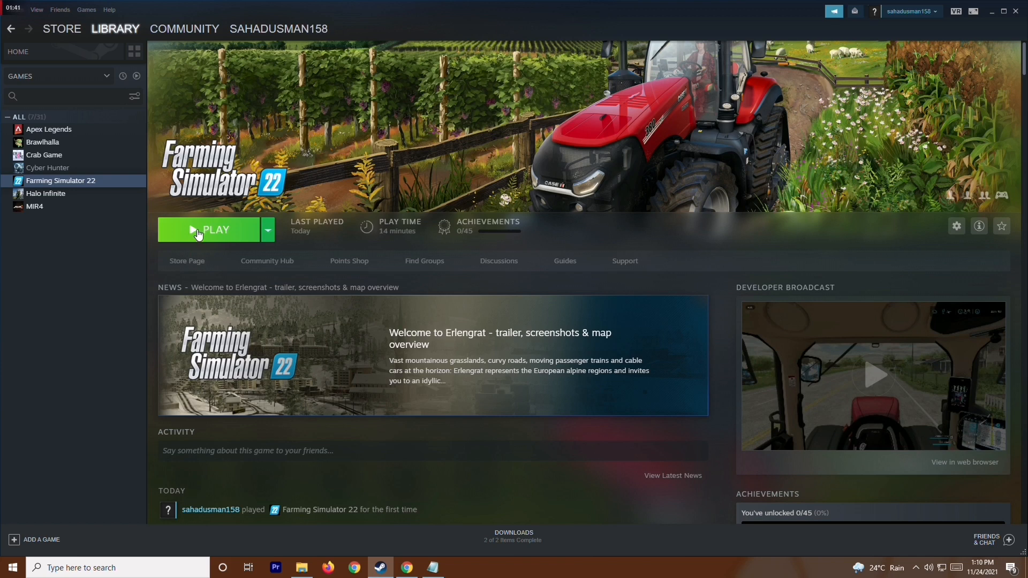
pyautogui.moveTo(94, 184)
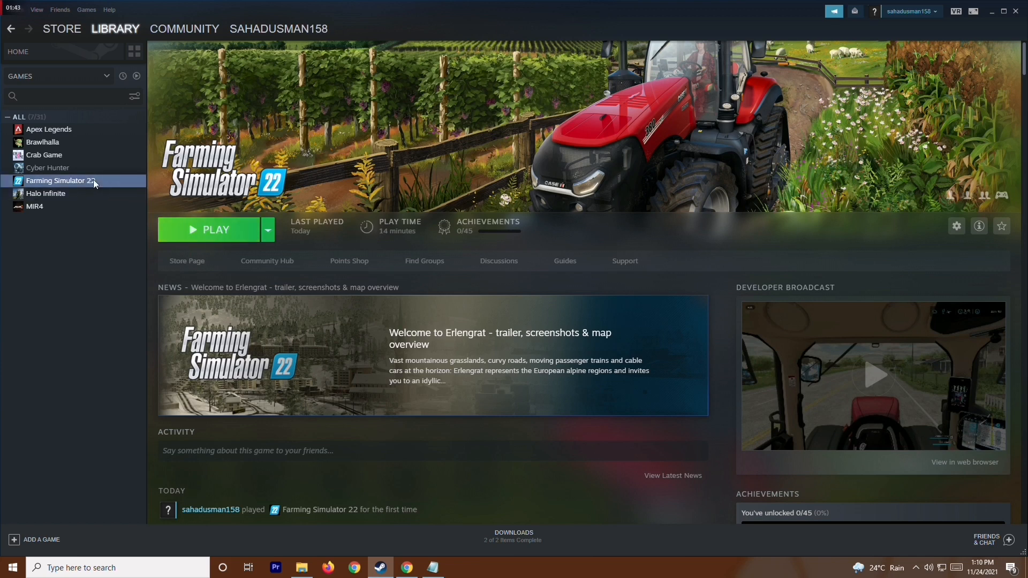
# - View Farming Simulator 22's empty launch options field, close Properties, and minimise Steam
pyautogui.click(955, 226)
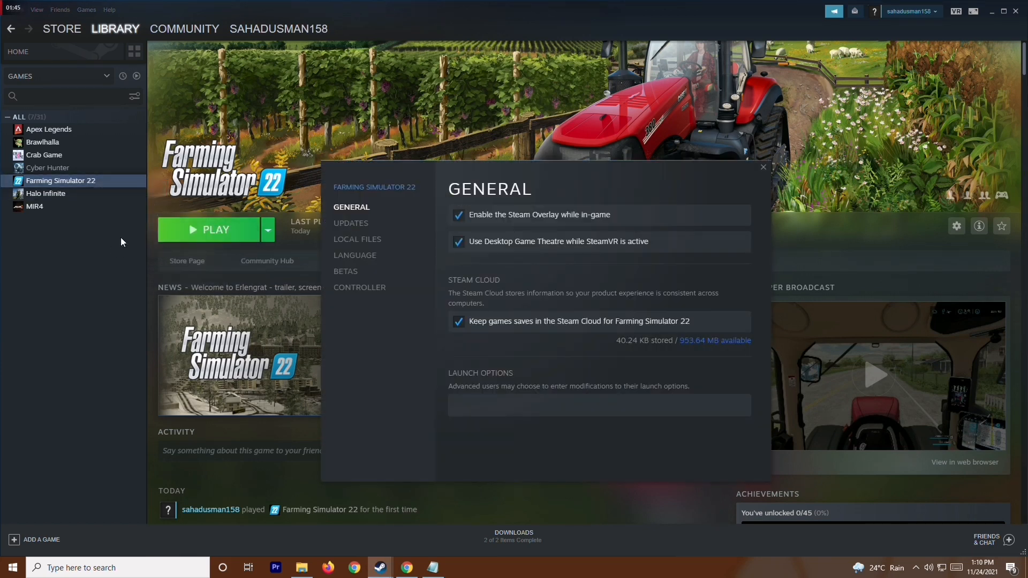
pyautogui.moveTo(366, 193)
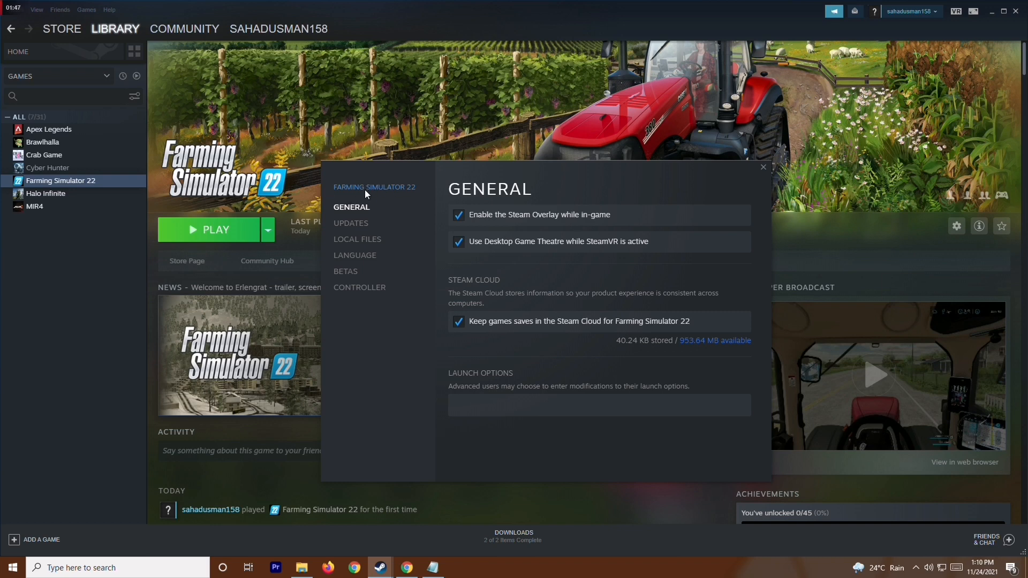
pyautogui.click(598, 405)
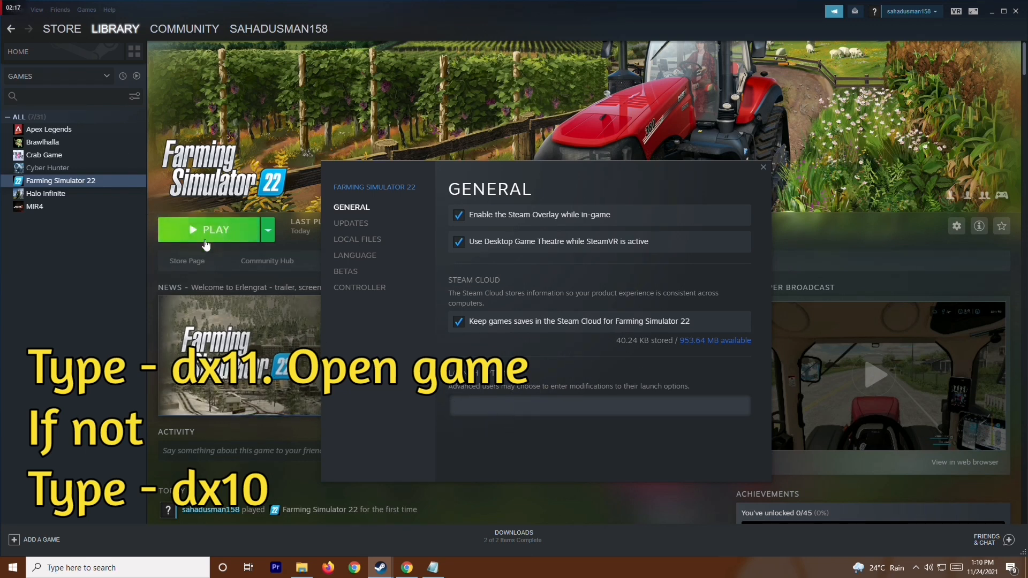
pyautogui.click(762, 167)
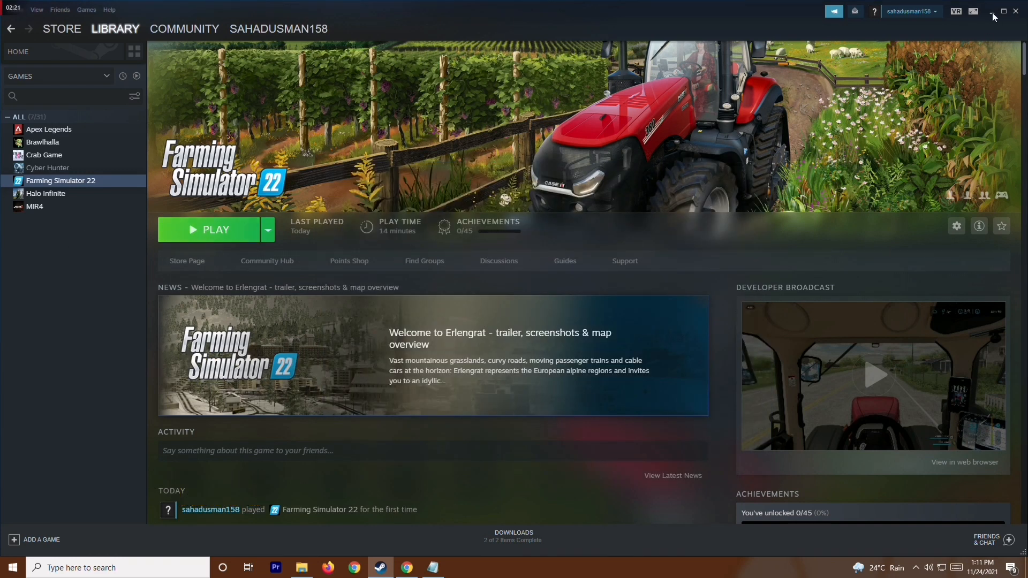
pyautogui.click(993, 11)
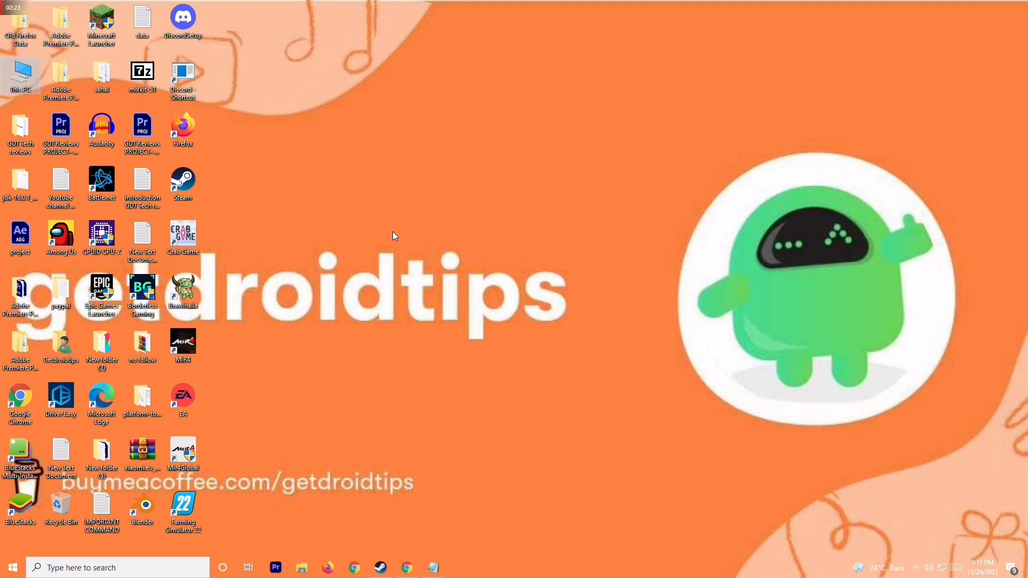